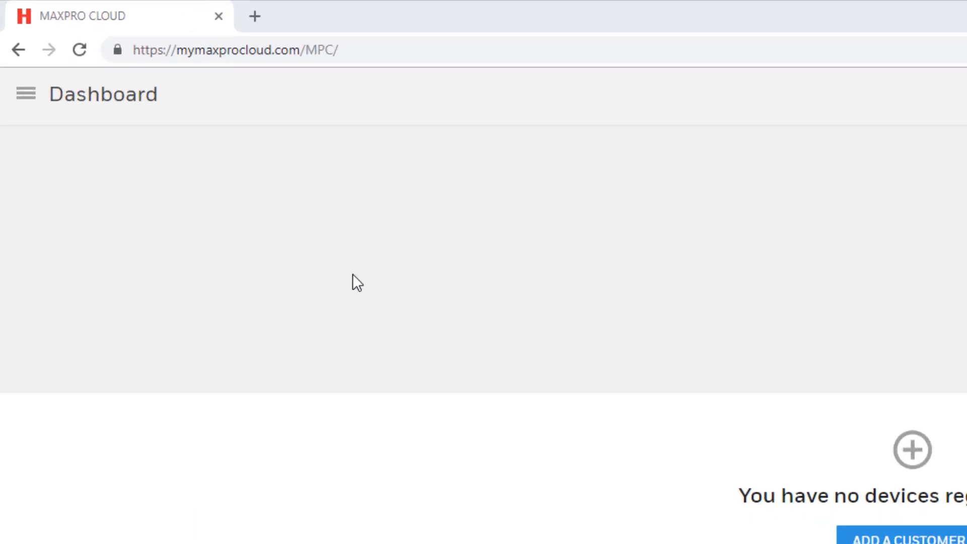
# Step: Go from the dashboard to the Customers list via the main navigation menu
pyautogui.click(25, 94)
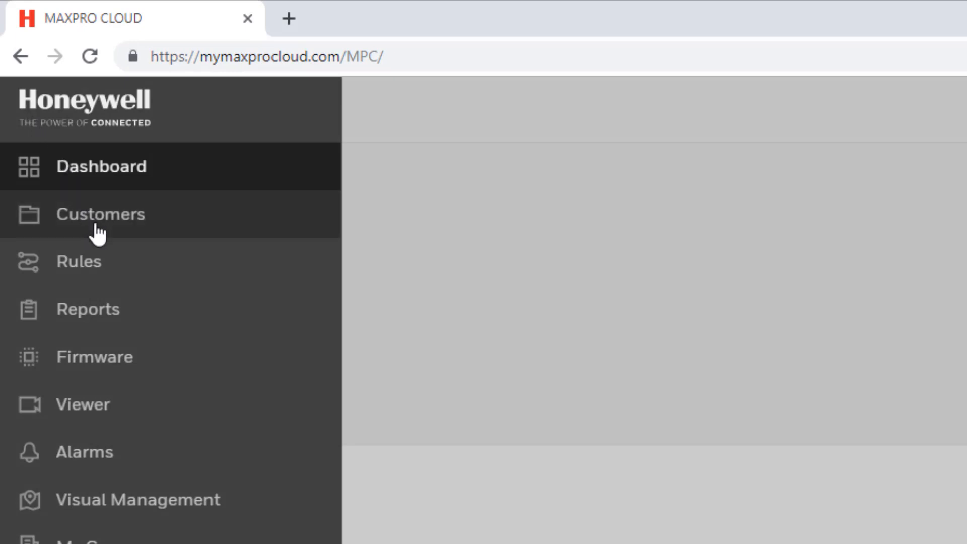
pyautogui.click(101, 214)
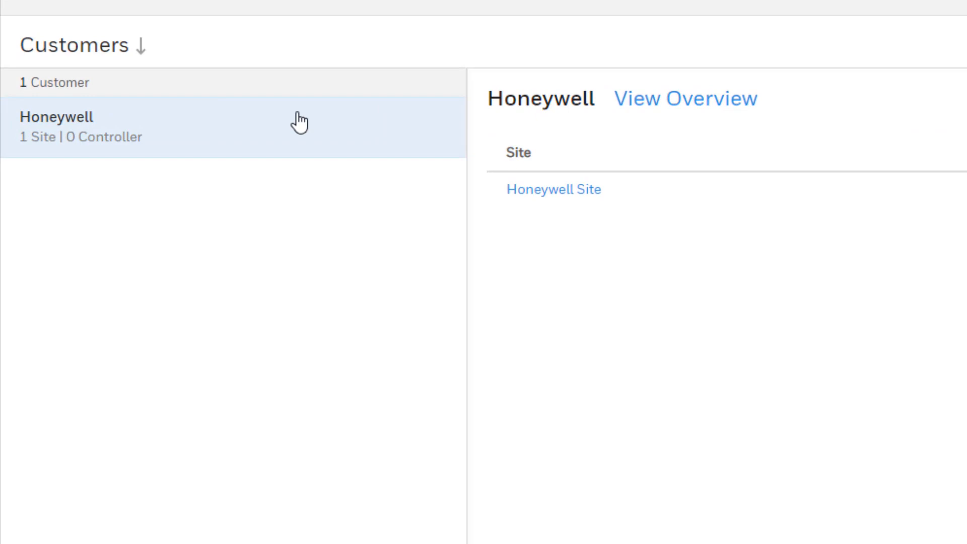
pyautogui.moveTo(301, 121)
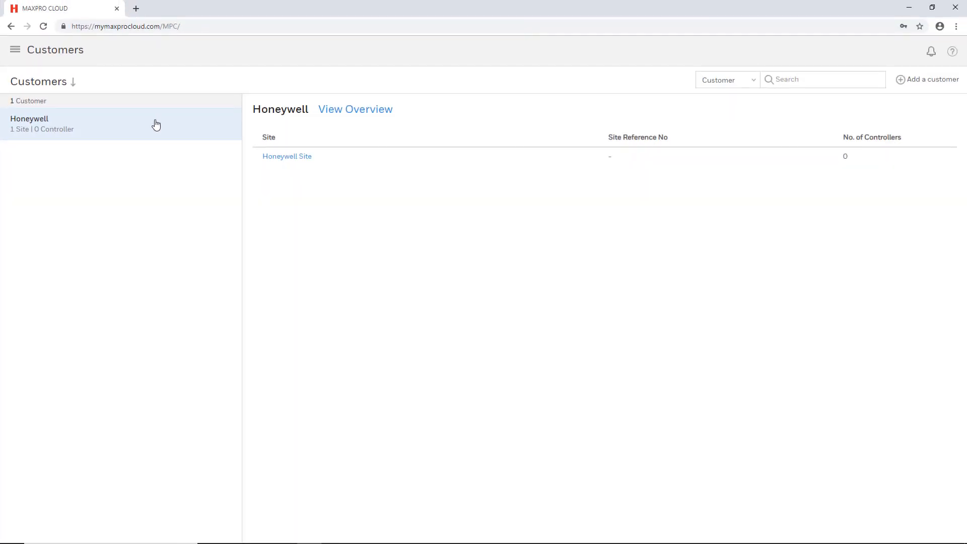
pyautogui.moveTo(162, 128)
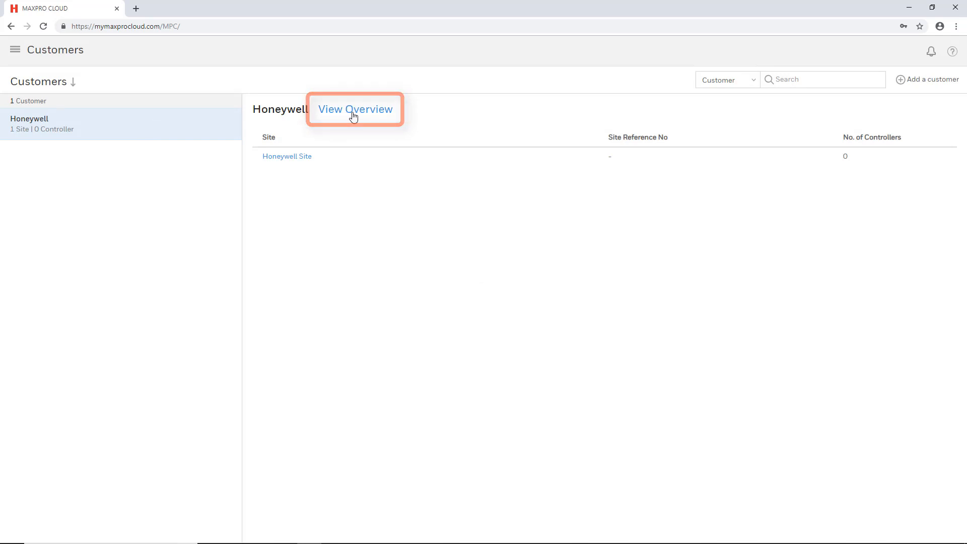
# Step: Show customer Honeywell's overview and its empty Site Operators section
pyautogui.click(355, 109)
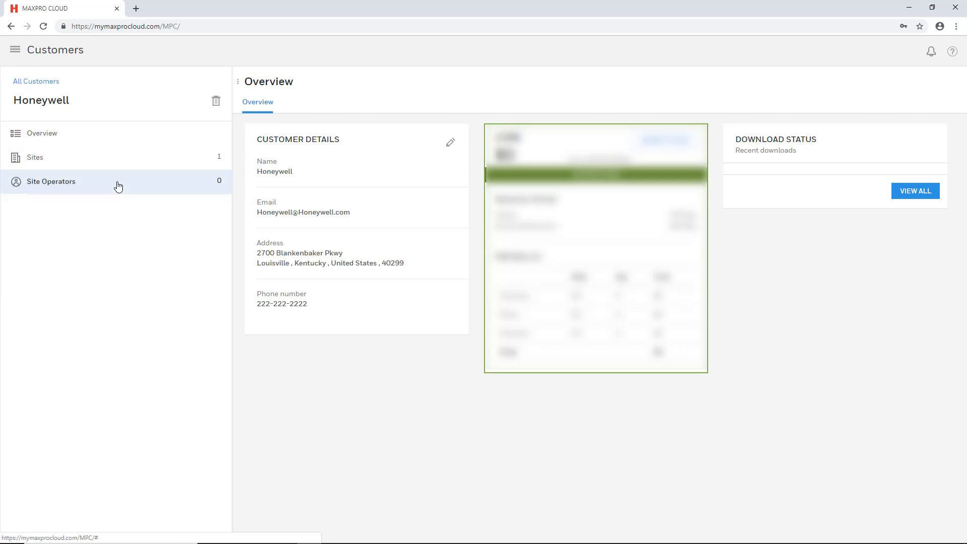
pyautogui.click(52, 181)
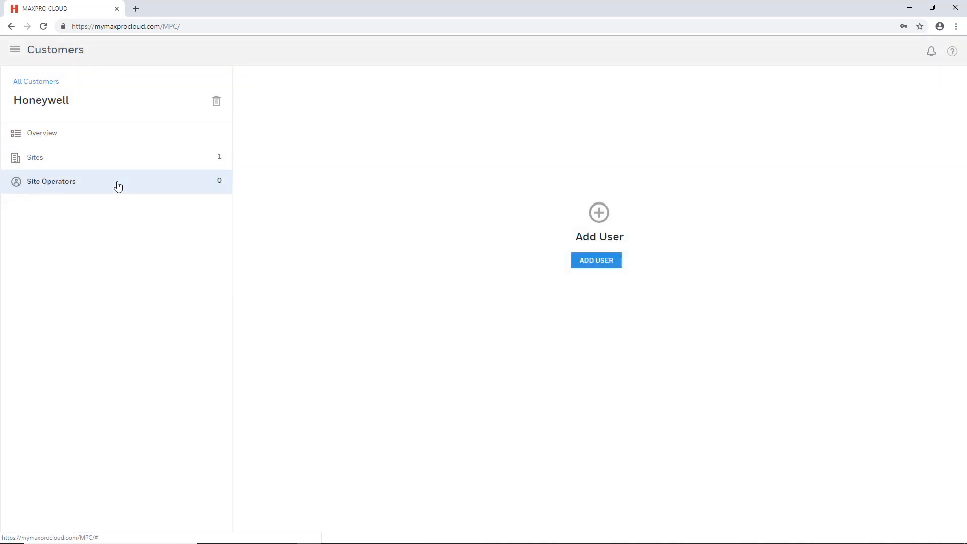
pyautogui.moveTo(542, 261)
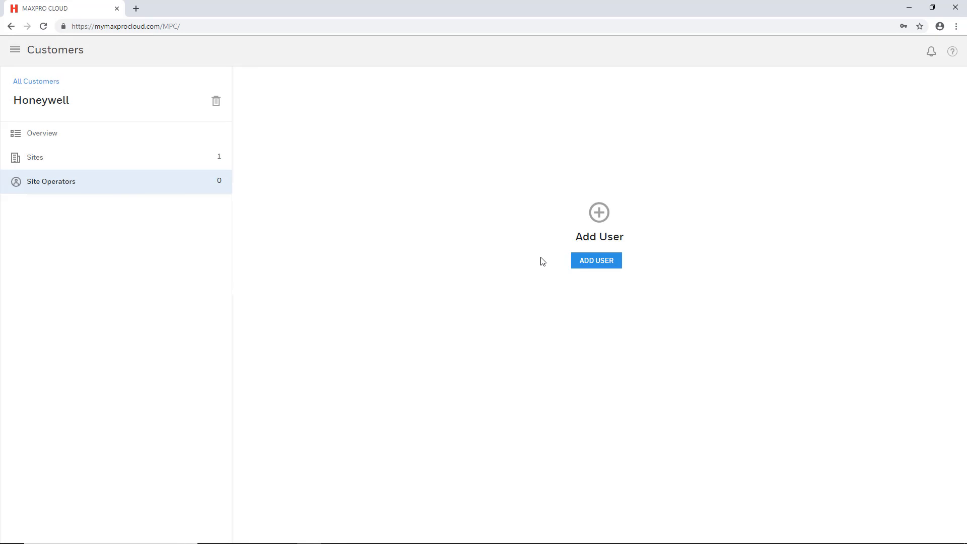
pyautogui.moveTo(519, 270)
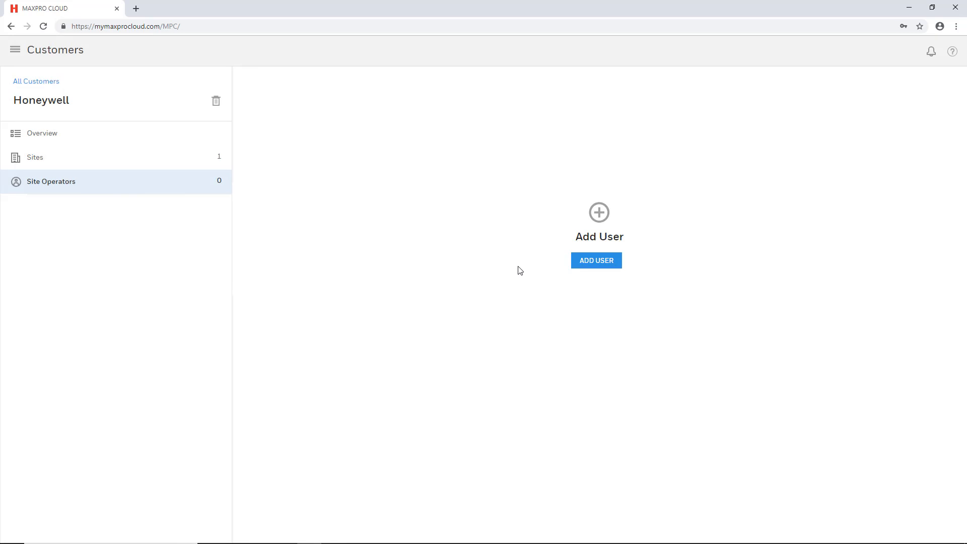
# Step: Begin a new site operator form for HoneywellTest and move down to the site and role fields
pyautogui.click(595, 259)
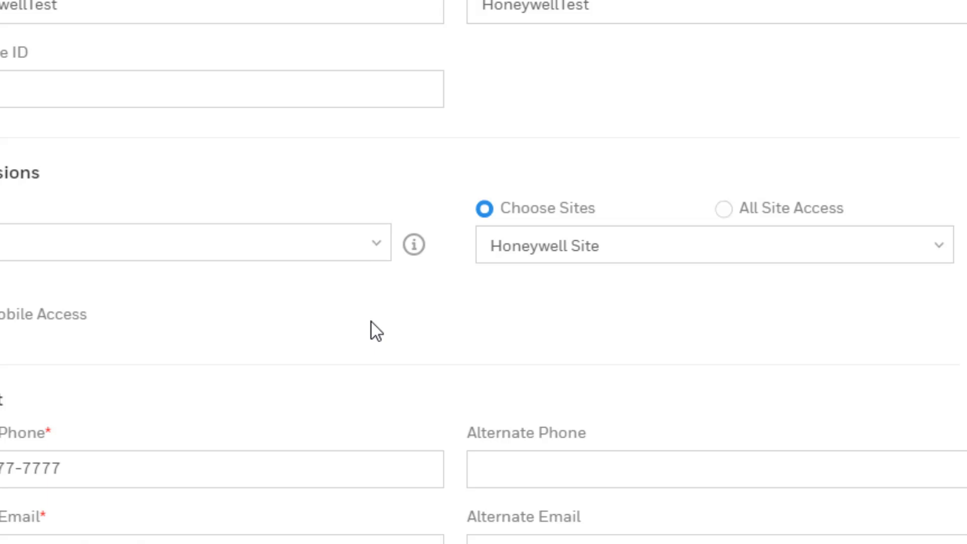
pyautogui.scroll(-3)
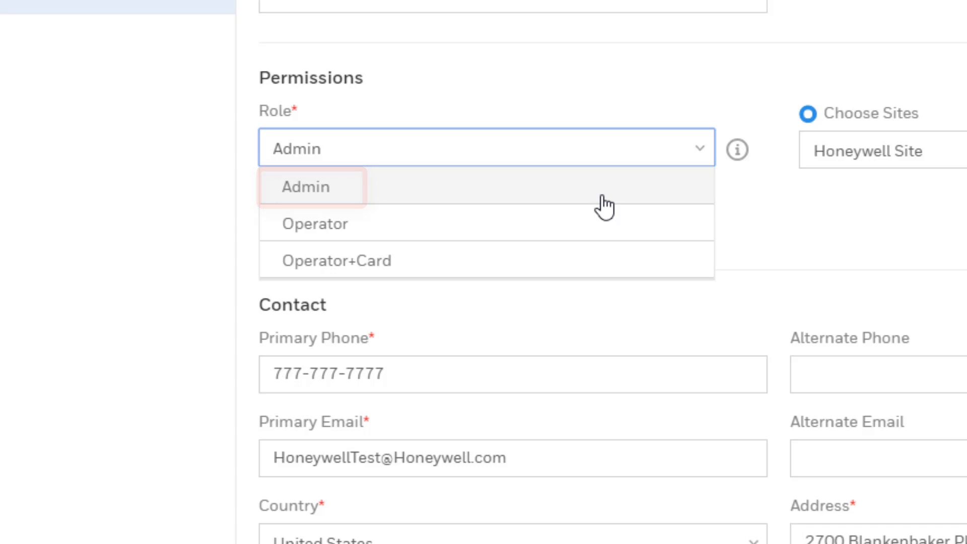
pyautogui.moveTo(313, 223)
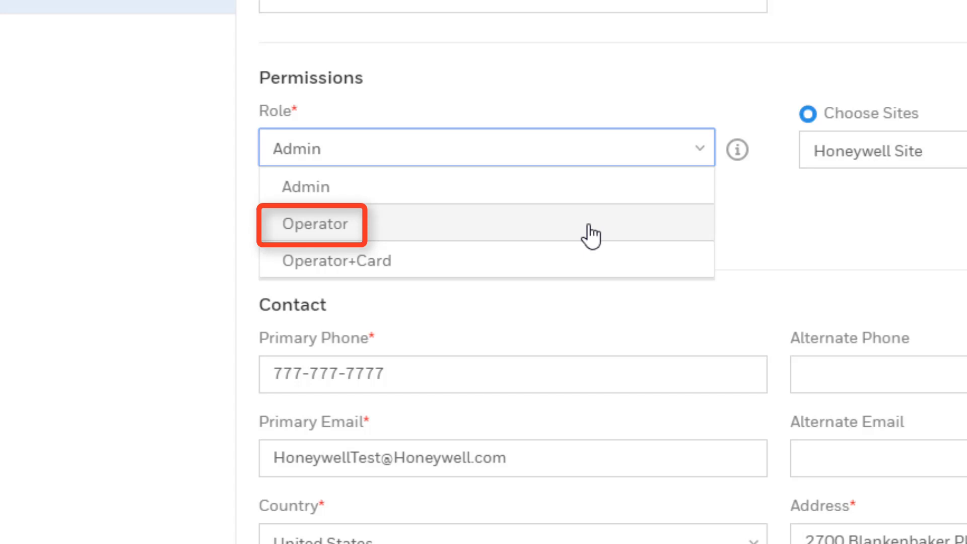
pyautogui.moveTo(331, 260)
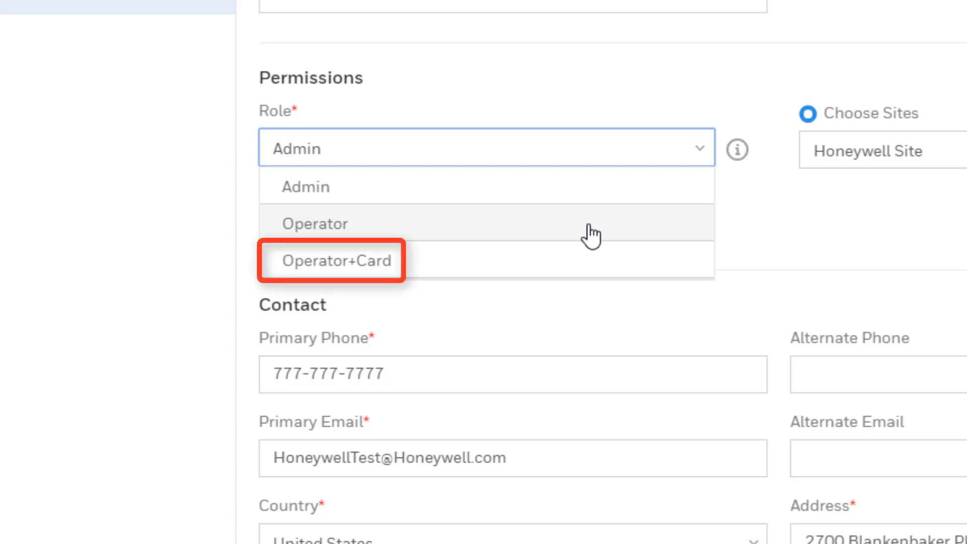
pyautogui.moveTo(568, 276)
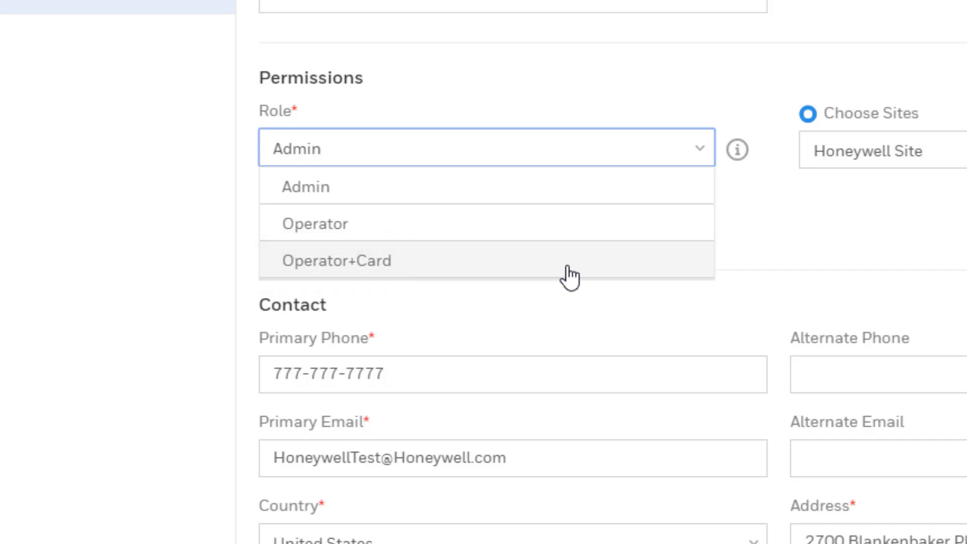
# Step: Keep the Admin role, enable Mobile Access and save operator HoneywellTest
pyautogui.click(305, 186)
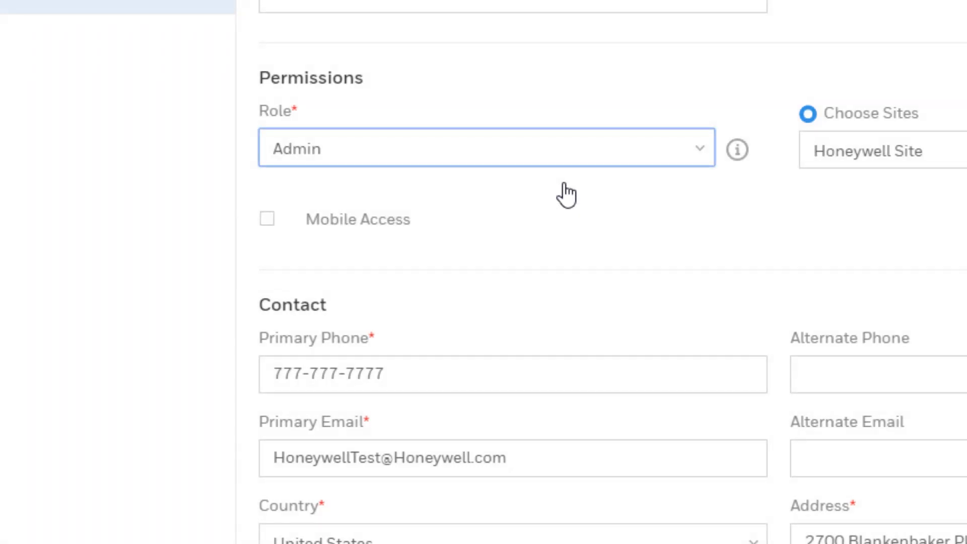
pyautogui.click(267, 219)
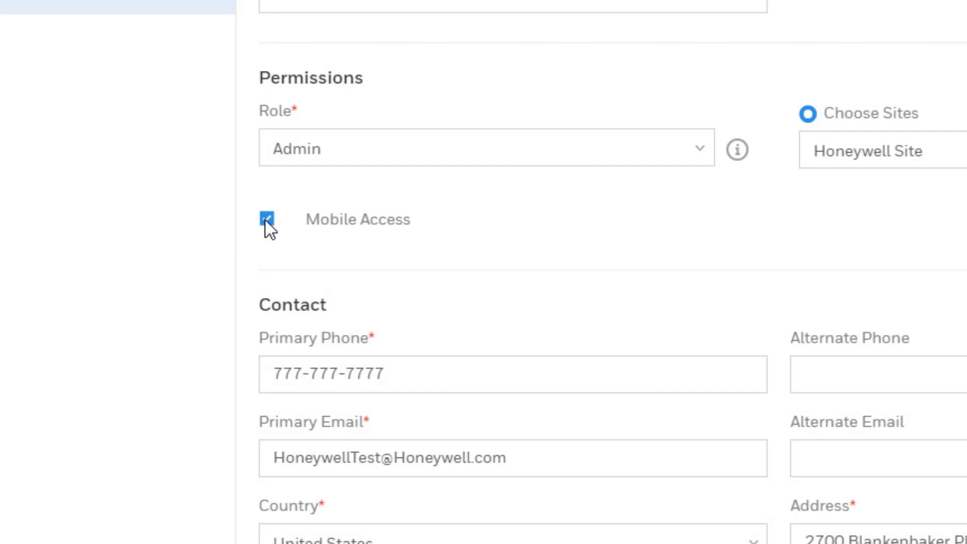
pyautogui.click(266, 218)
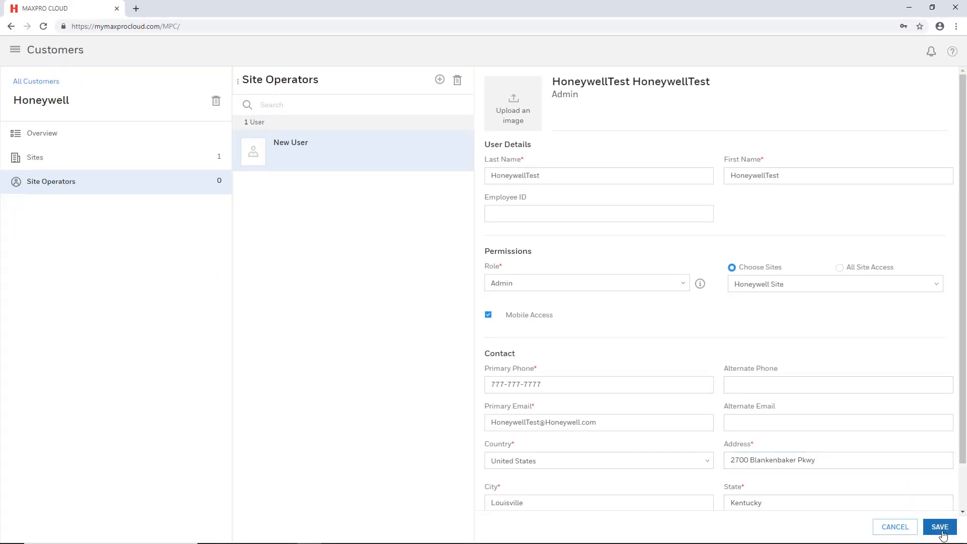
pyautogui.click(938, 527)
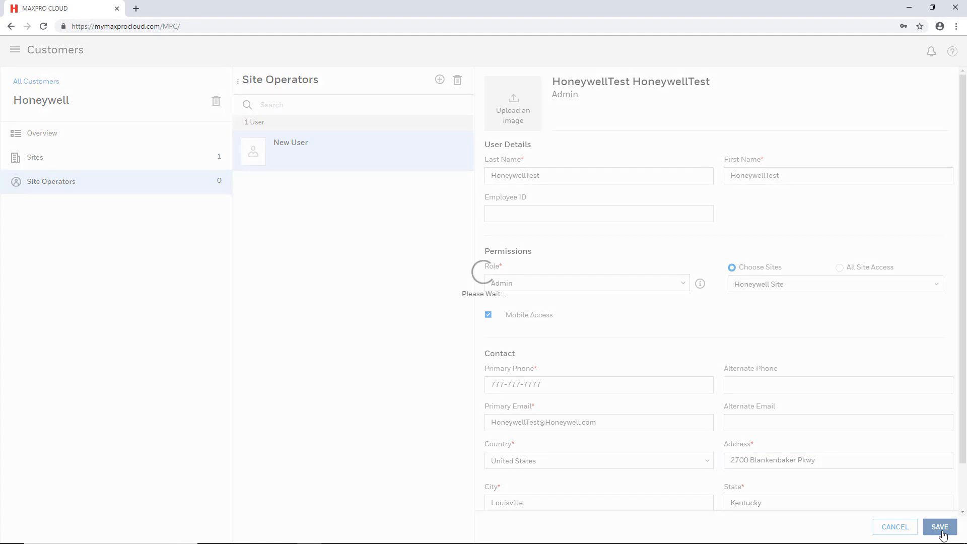
pyautogui.click(939, 527)
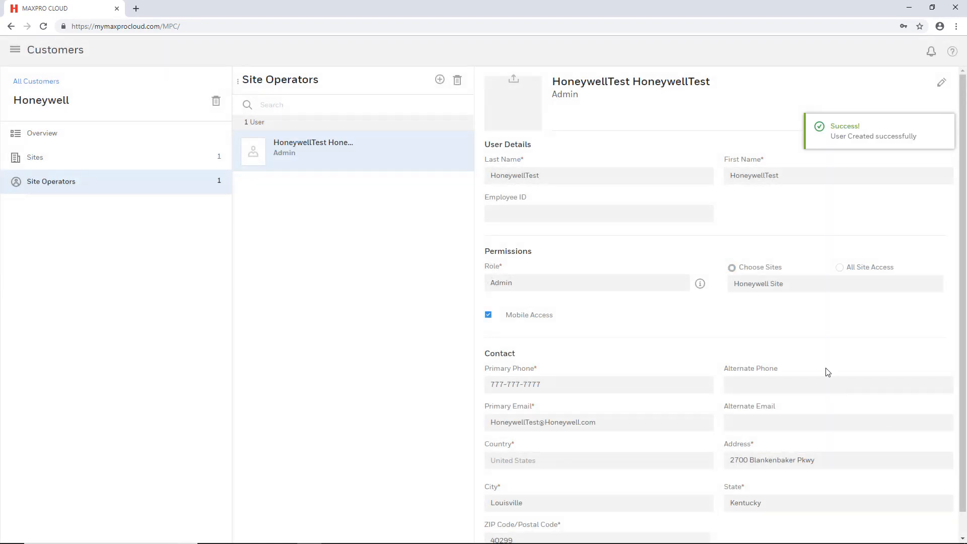
pyautogui.moveTo(406, 227)
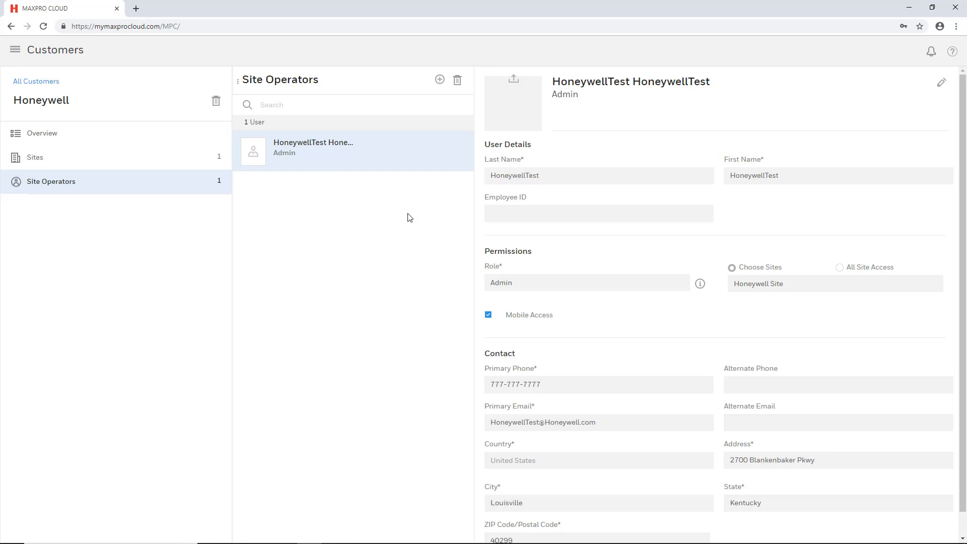
pyautogui.moveTo(400, 222)
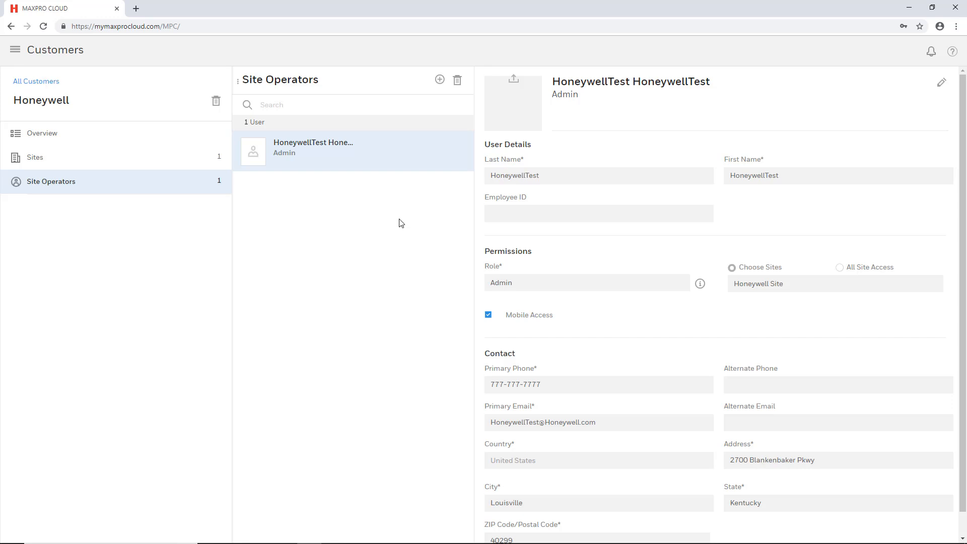
pyautogui.moveTo(400, 219)
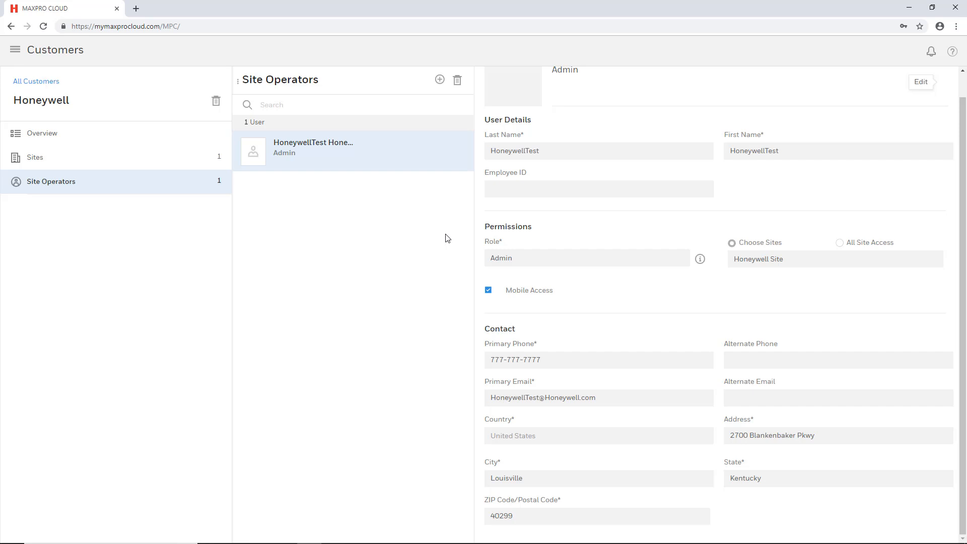
pyautogui.moveTo(960, 313)
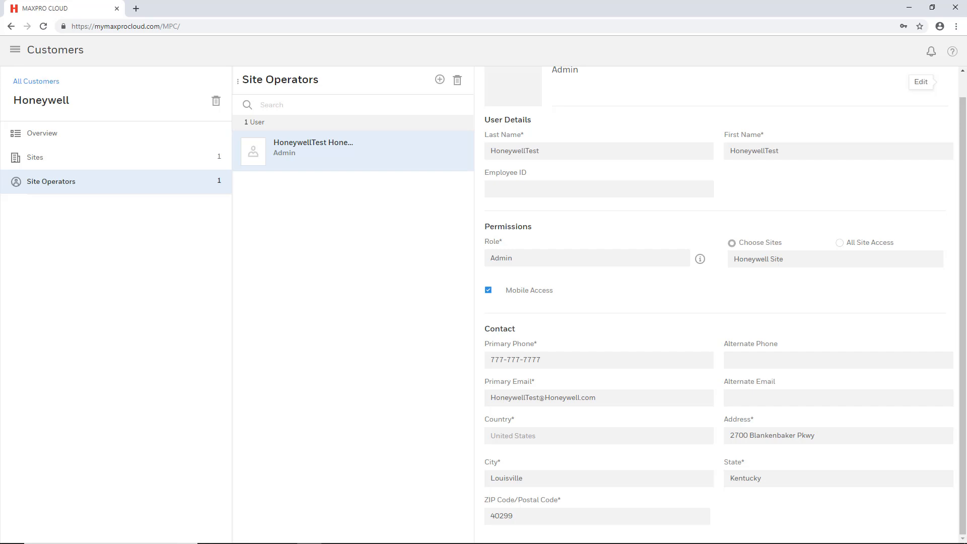
pyautogui.moveTo(942, 237)
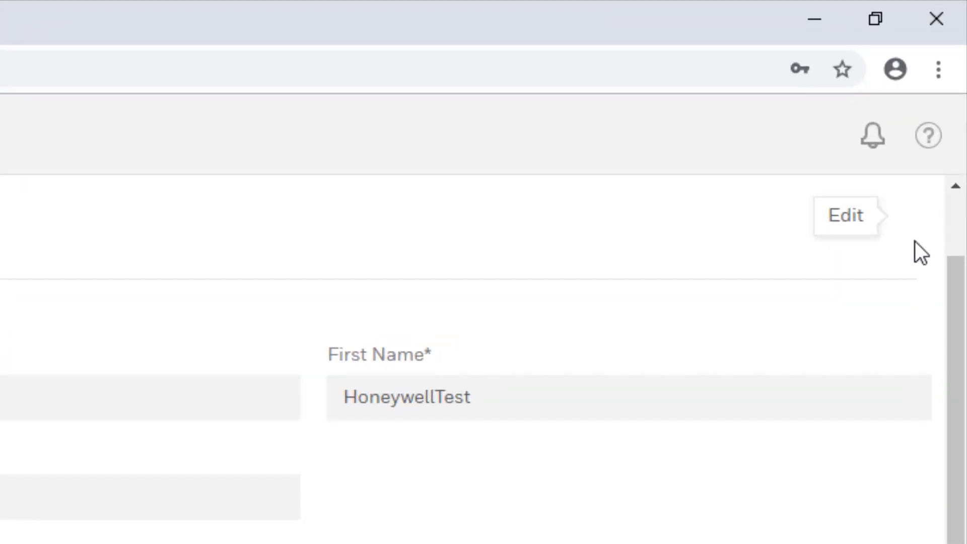
# Step: Bring up the online configuration guide and browse down to the Dealer Registration topic
pyautogui.click(928, 135)
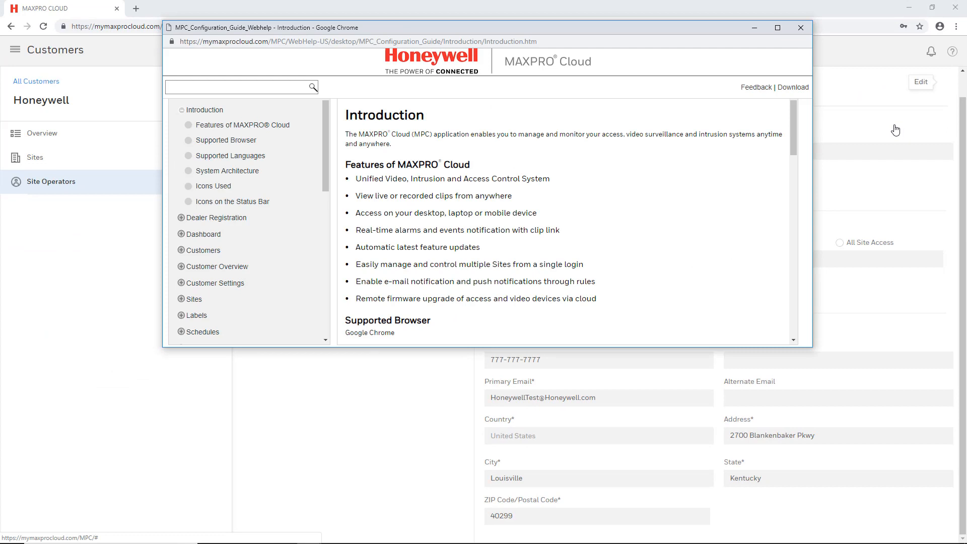
pyautogui.scroll(-3)
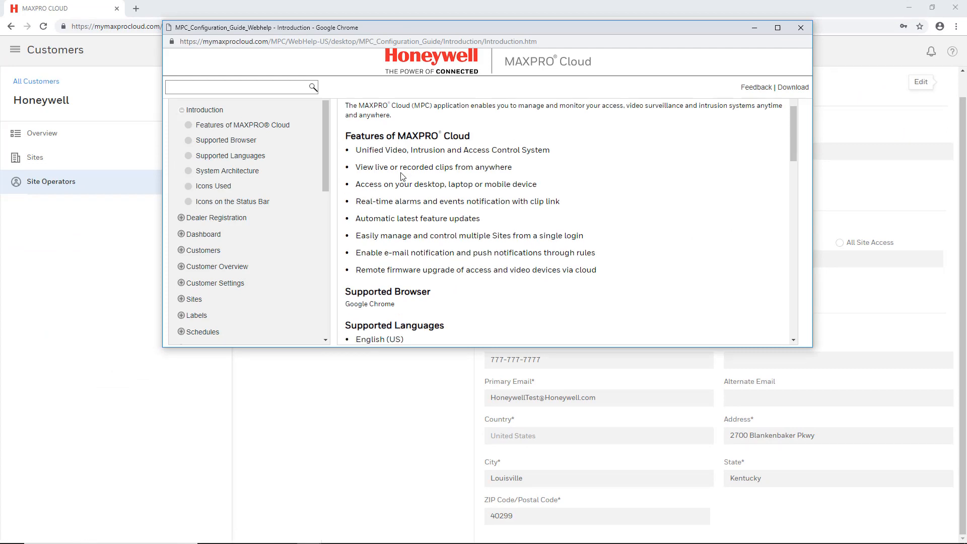
pyautogui.scroll(-3)
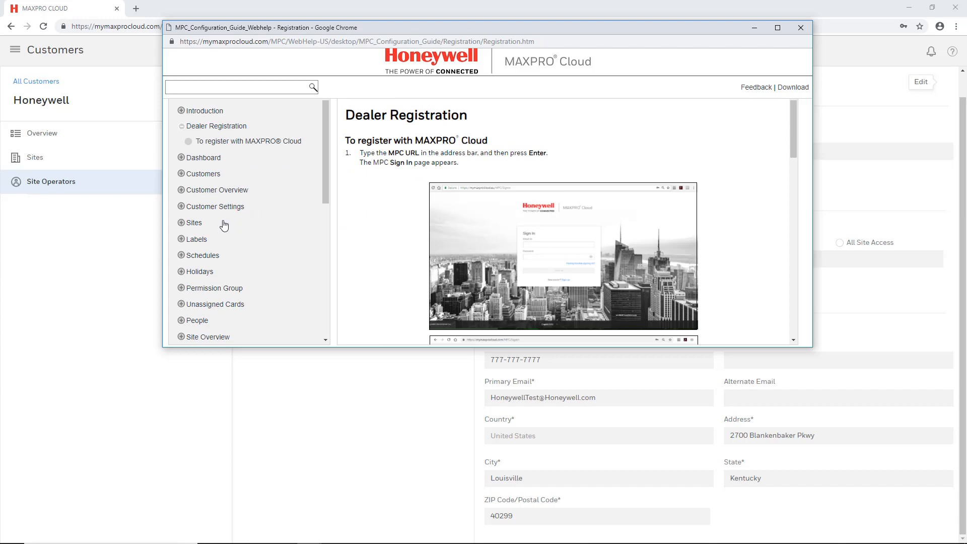
pyautogui.moveTo(193, 223)
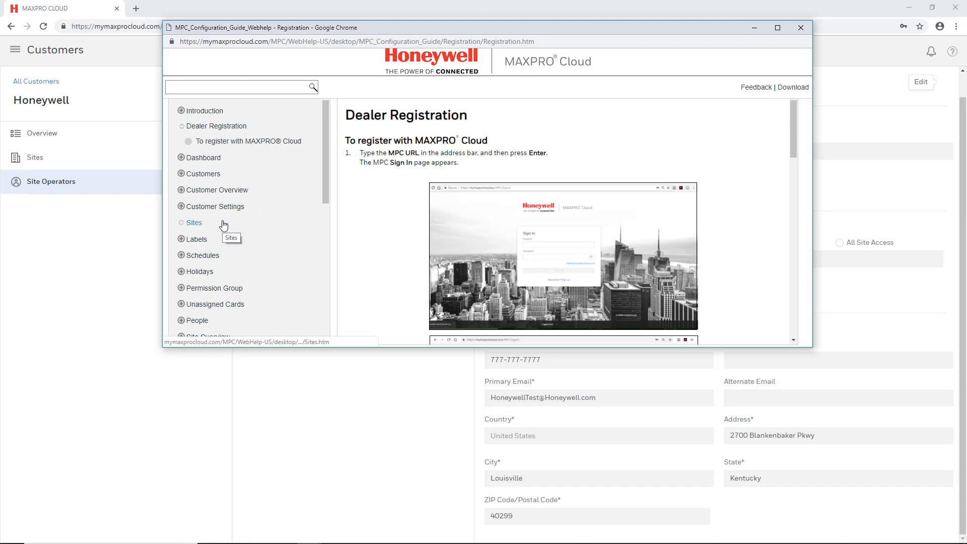